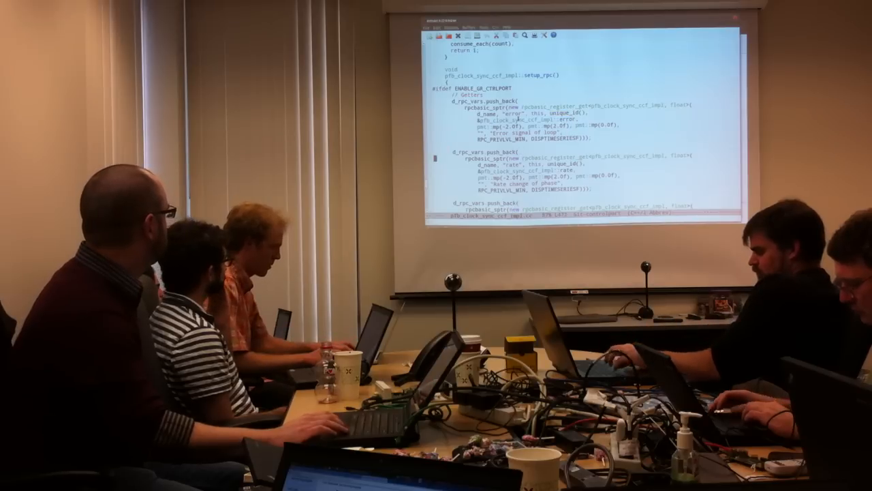
pyautogui.scroll(-3)
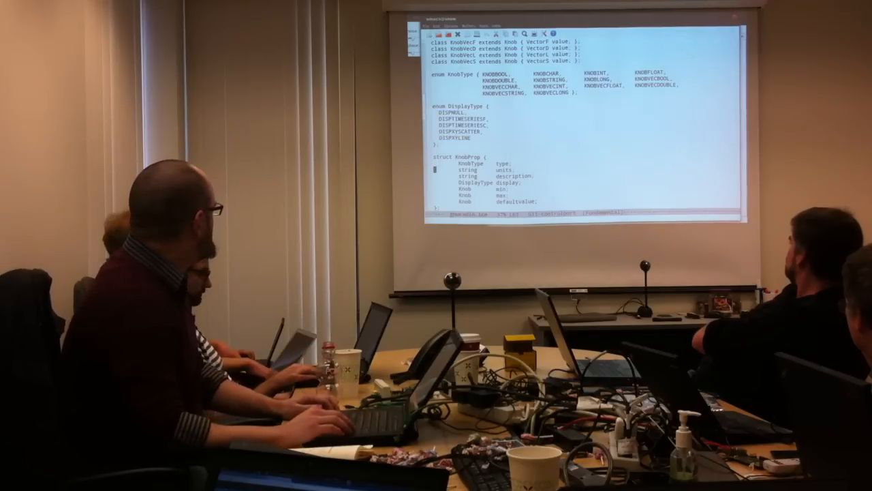
pyautogui.scroll(-3)
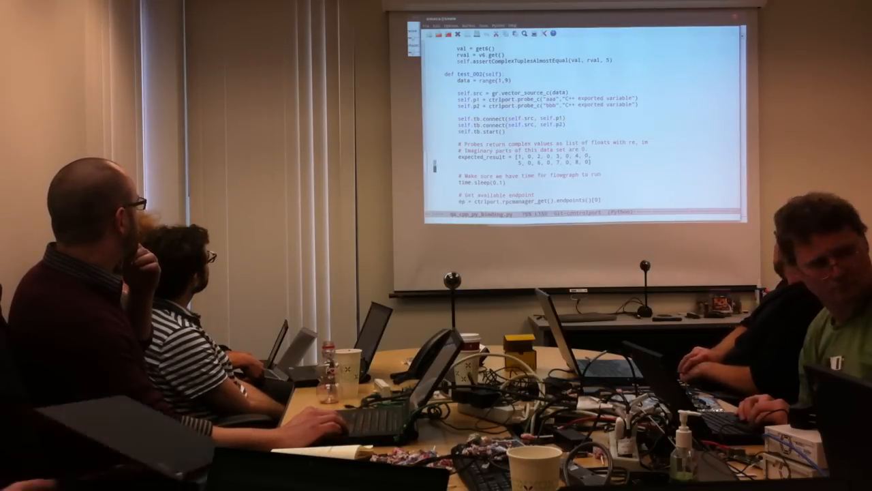
pyautogui.scroll(-3)
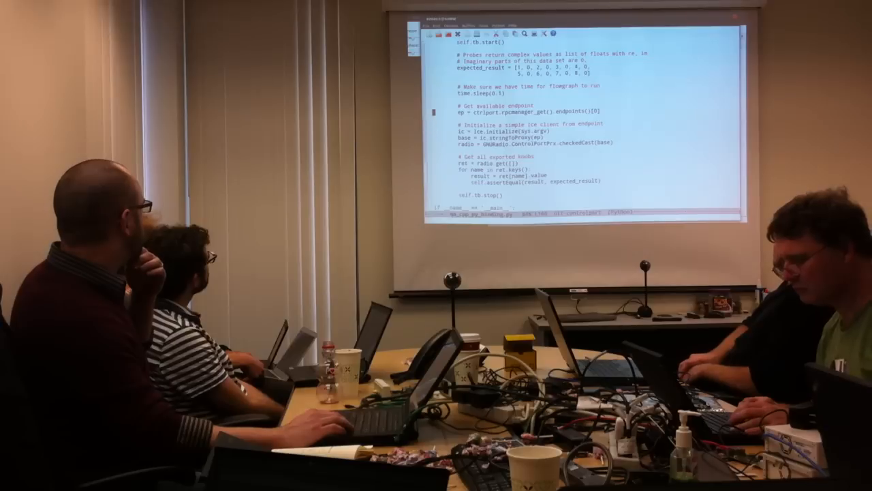